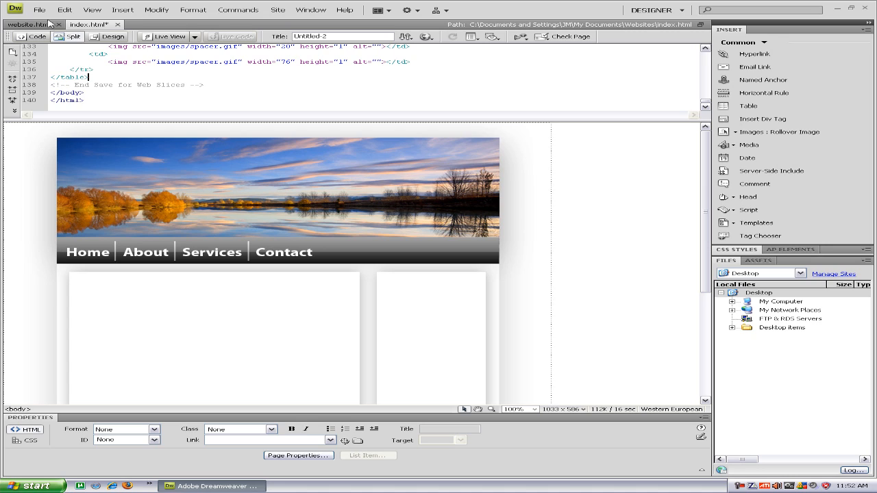
Preview index.html in Firefox, saving the file's changes when prompted
{"action": "left_click", "coordinate": [39, 9]}
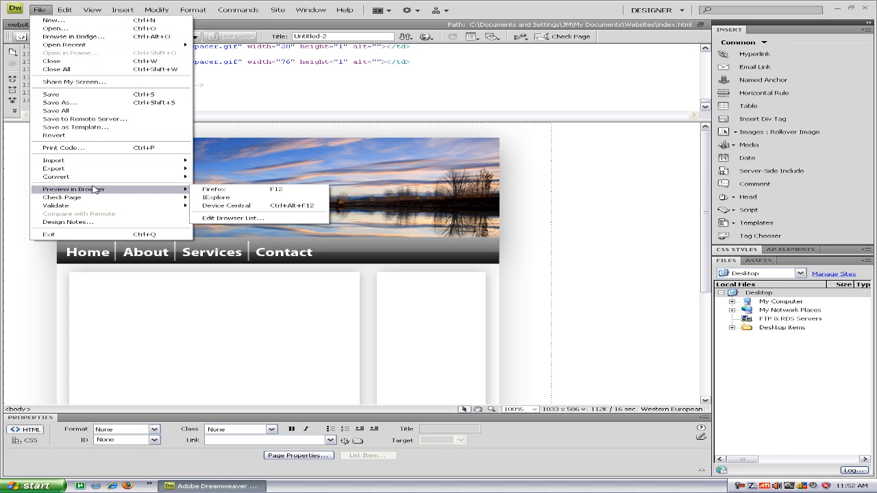
{"action": "mouse_move", "coordinate": [214, 190]}
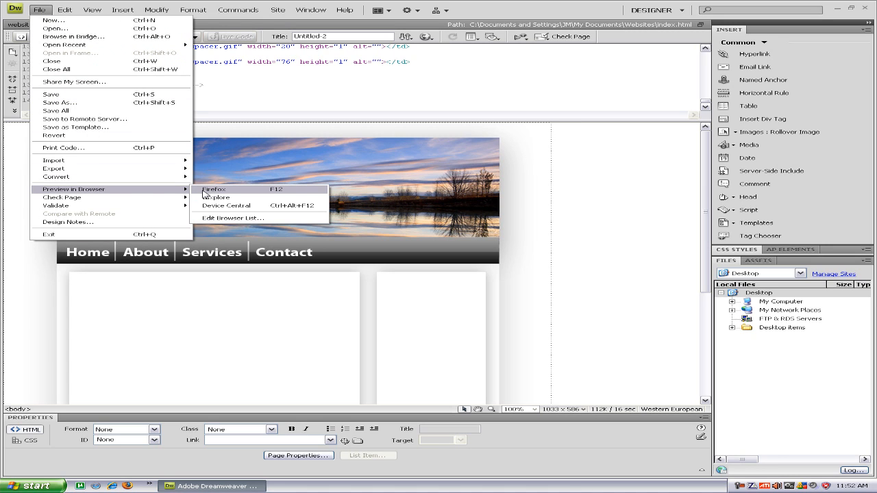
{"action": "left_click", "coordinate": [214, 190]}
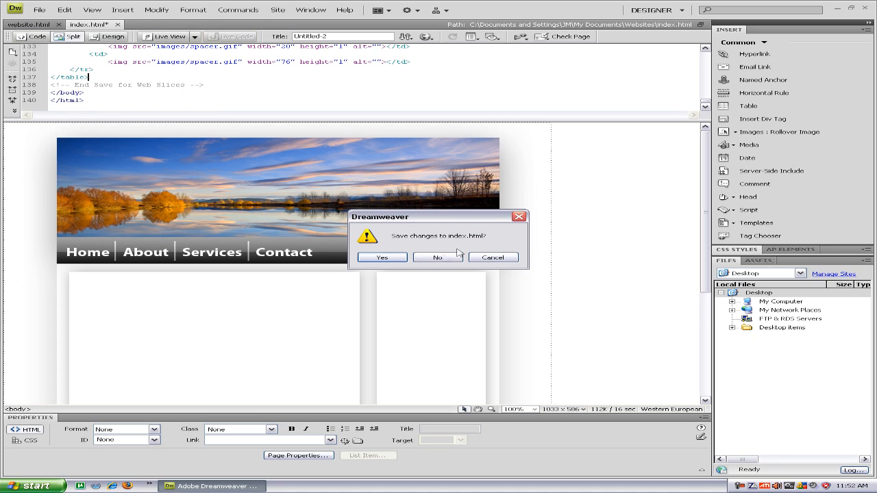
{"action": "left_click", "coordinate": [437, 257]}
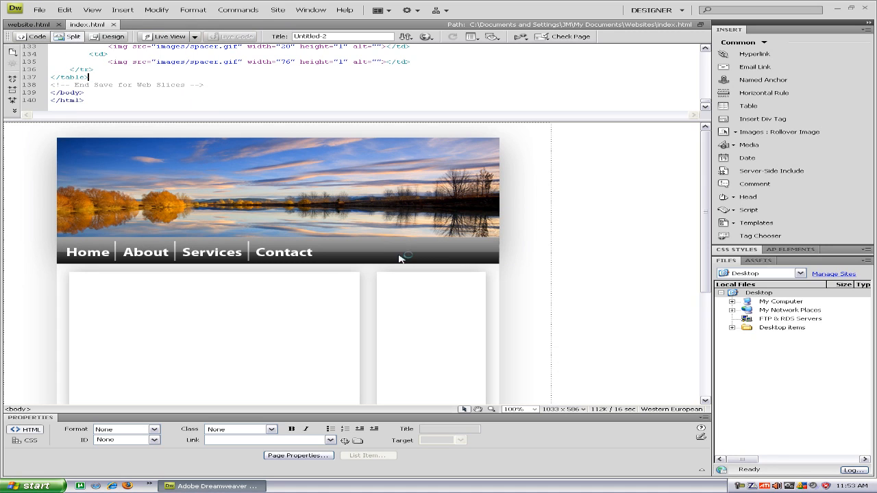
{"action": "mouse_move", "coordinate": [400, 258]}
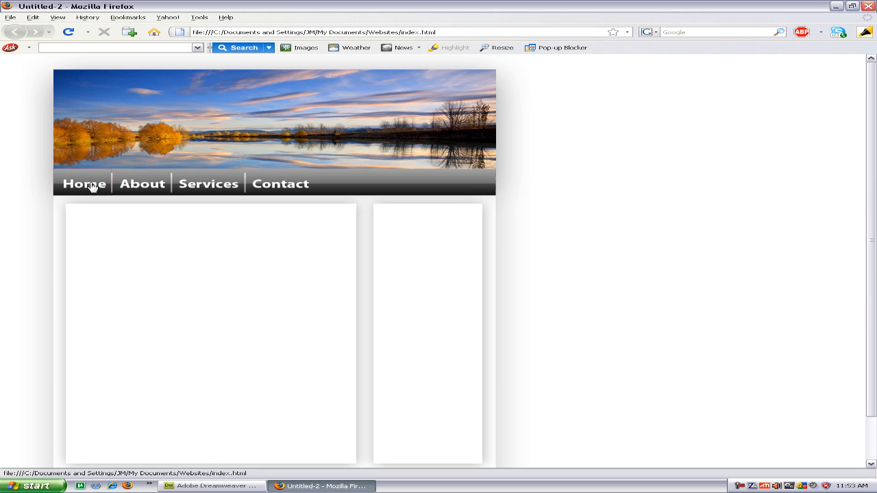
Test the About link in the Firefox preview, then go back to the home page
{"action": "left_click", "coordinate": [142, 184]}
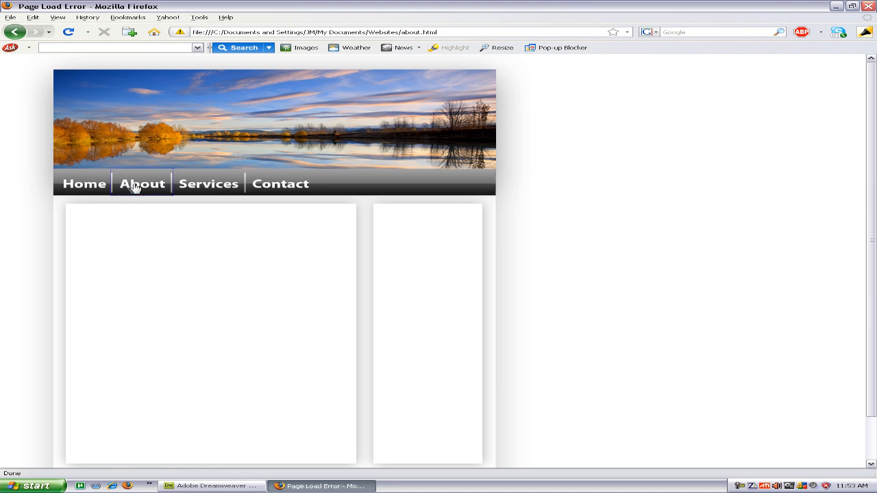
{"action": "left_click", "coordinate": [142, 183]}
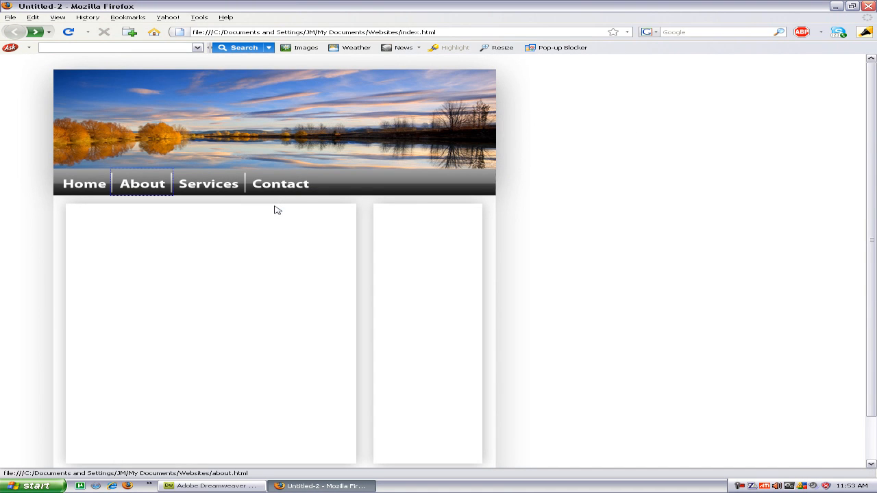
{"action": "mouse_move", "coordinate": [582, 254]}
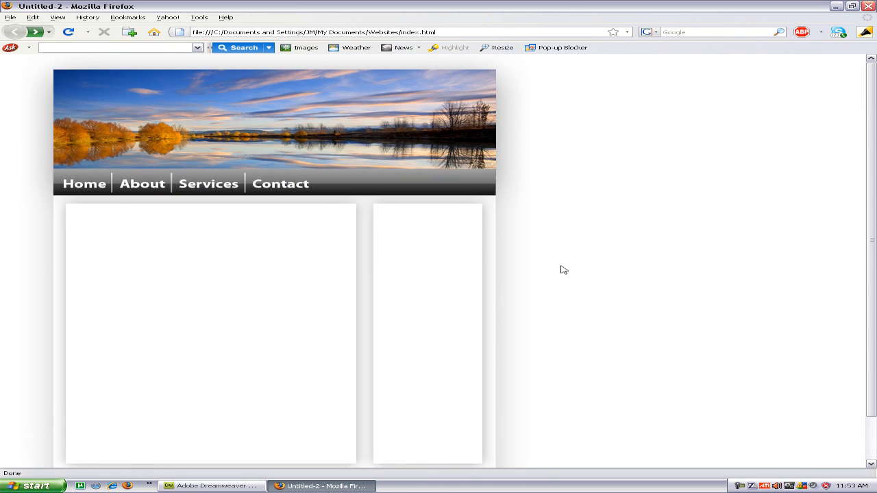
{"action": "mouse_move", "coordinate": [552, 263]}
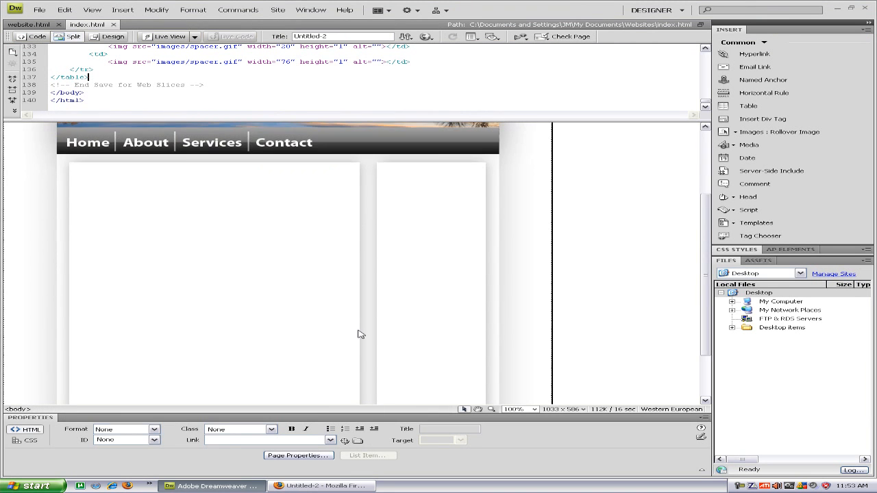
Cut the blank content image and type 'Welcome to my website', with the cell top-aligned
{"action": "left_click", "coordinate": [213, 263]}
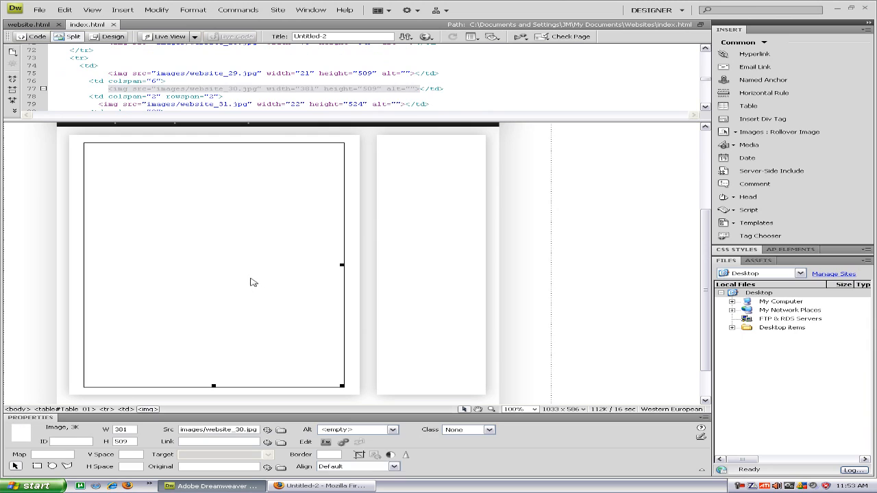
{"action": "right_click", "coordinate": [253, 283]}
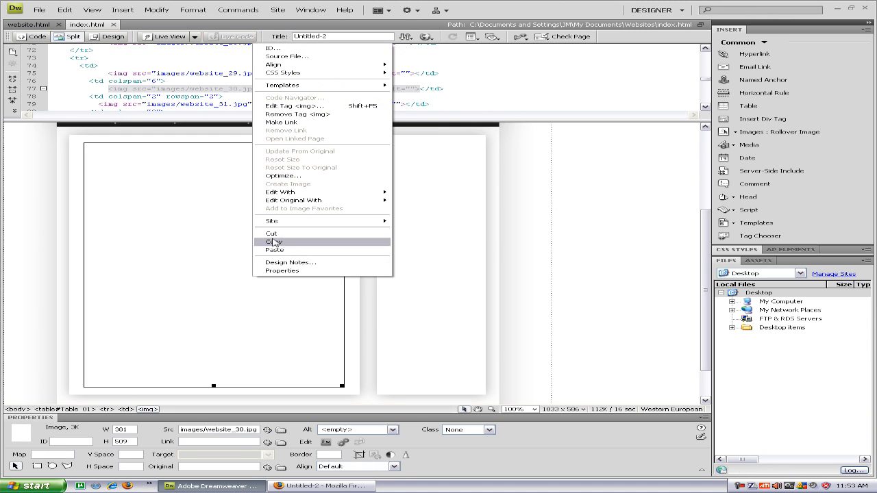
{"action": "left_click", "coordinate": [272, 233]}
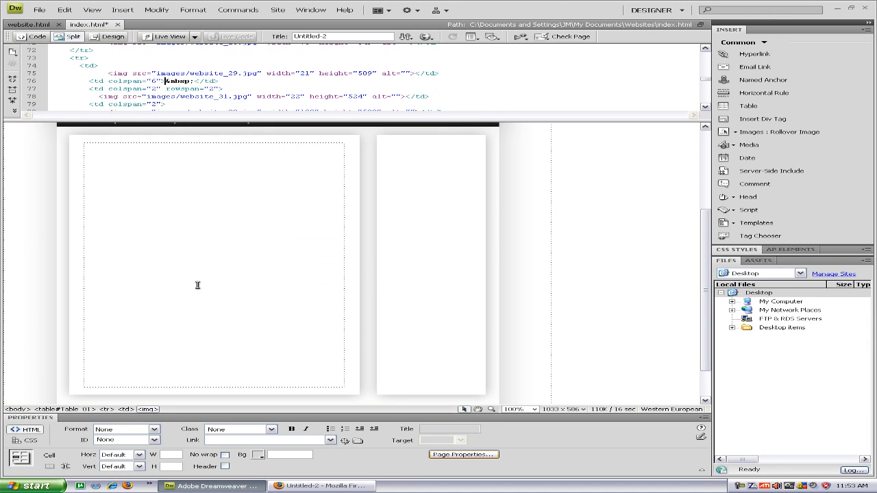
{"action": "type", "text": "Welcome to my website"}
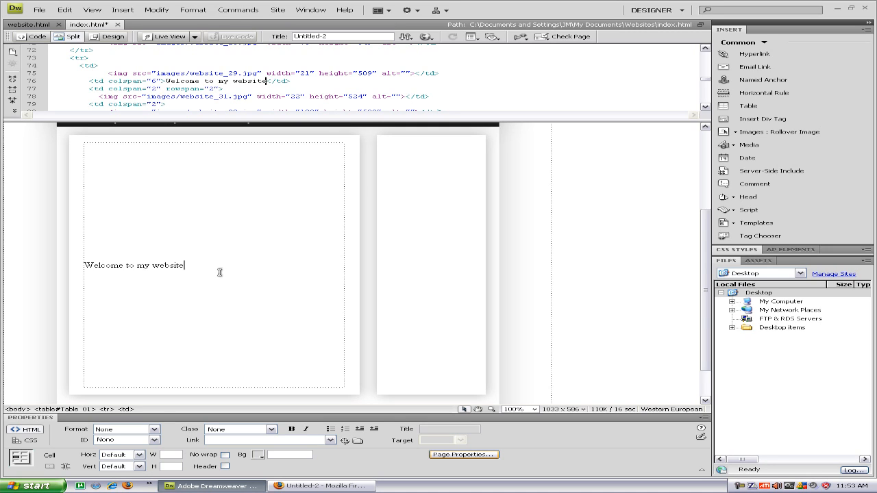
{"action": "left_click", "coordinate": [139, 467]}
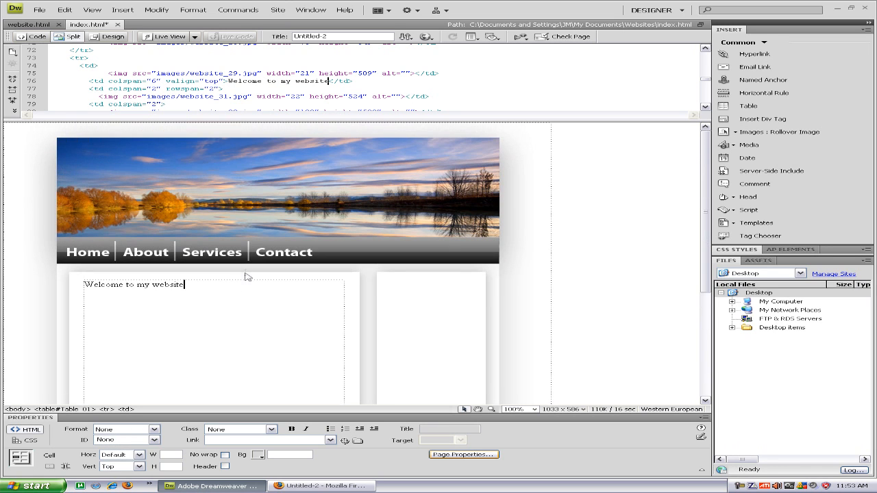
Create a new CSS rule for table cells from the welcome text
{"action": "right_click", "coordinate": [133, 284]}
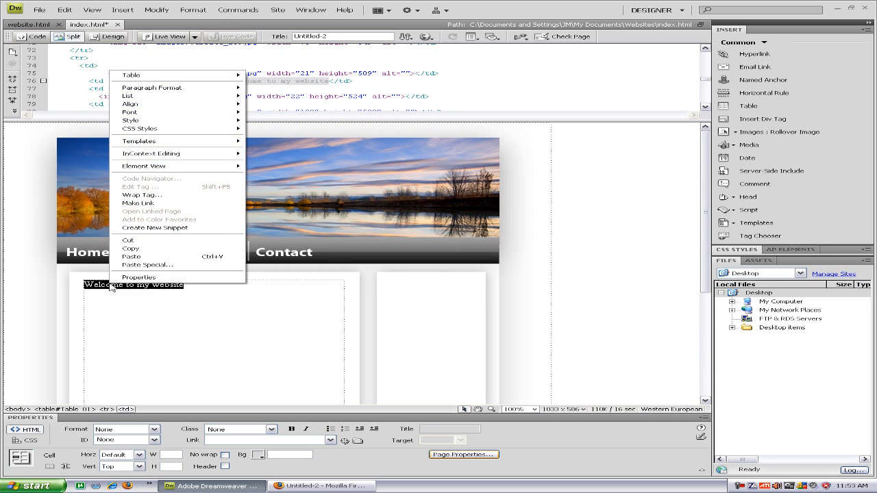
{"action": "mouse_move", "coordinate": [162, 226]}
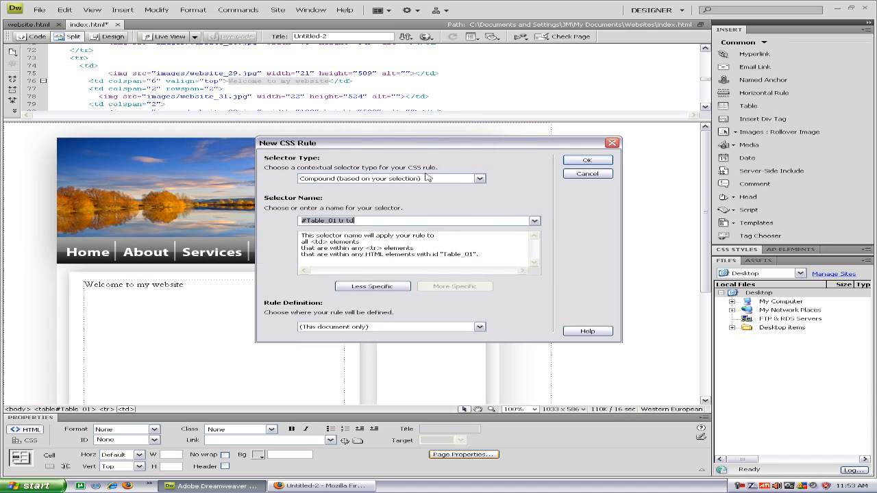
{"action": "left_click", "coordinate": [587, 160]}
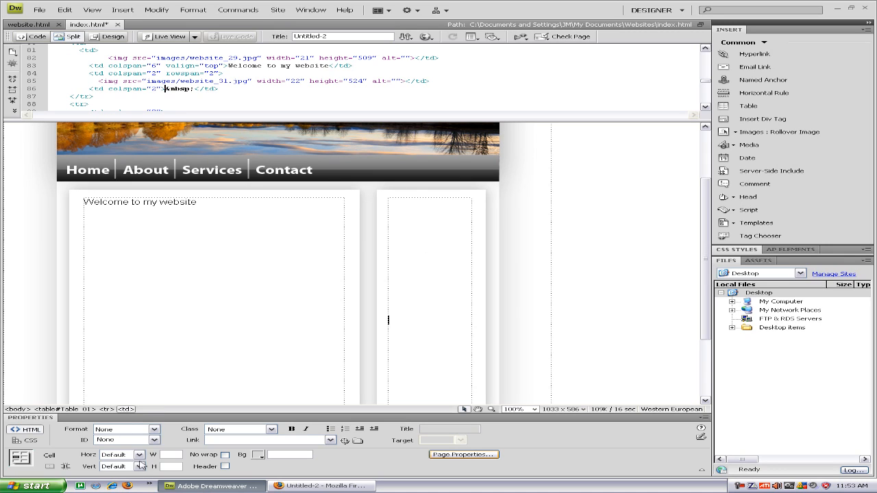
Top-align 'Advertisements' in the sidebar, make the welcome line a heading and add 'Welcome to my new site!'
{"action": "left_click", "coordinate": [139, 467]}
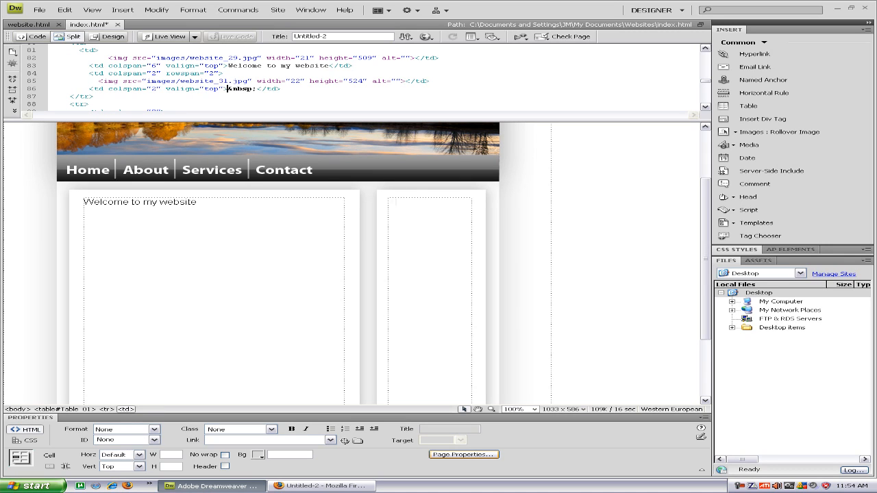
{"action": "type", "text": "Advertisement"}
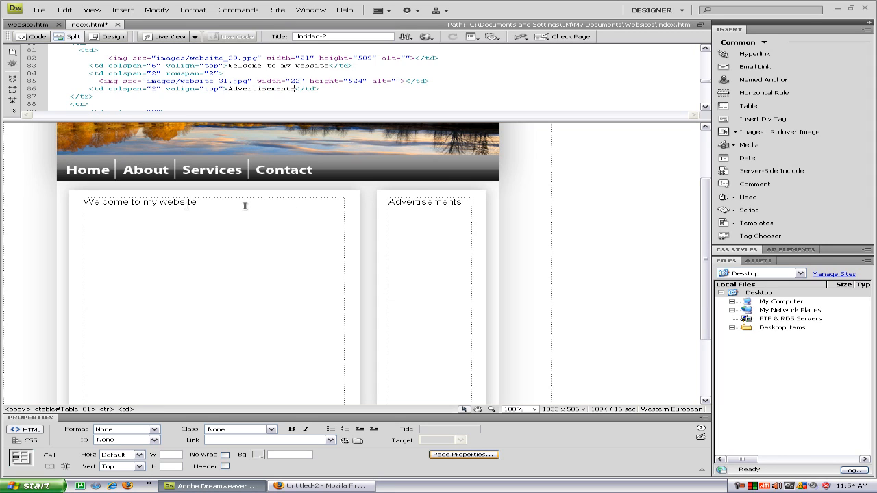
{"action": "triple_click", "coordinate": [140, 201]}
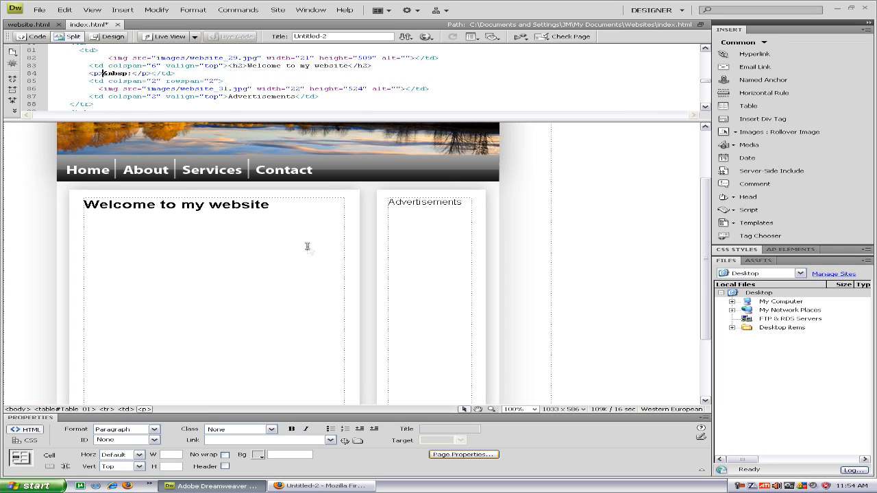
{"action": "type", "text": "Welcome to"}
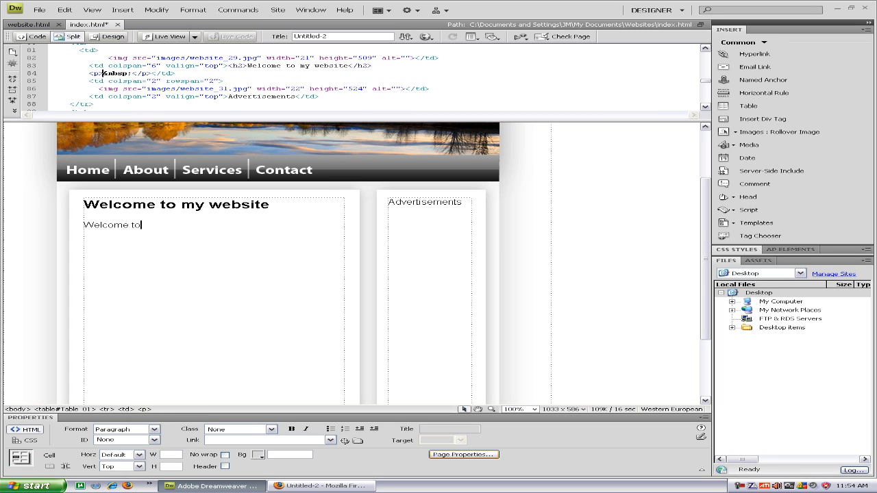
{"action": "type", "text": "my new site!"}
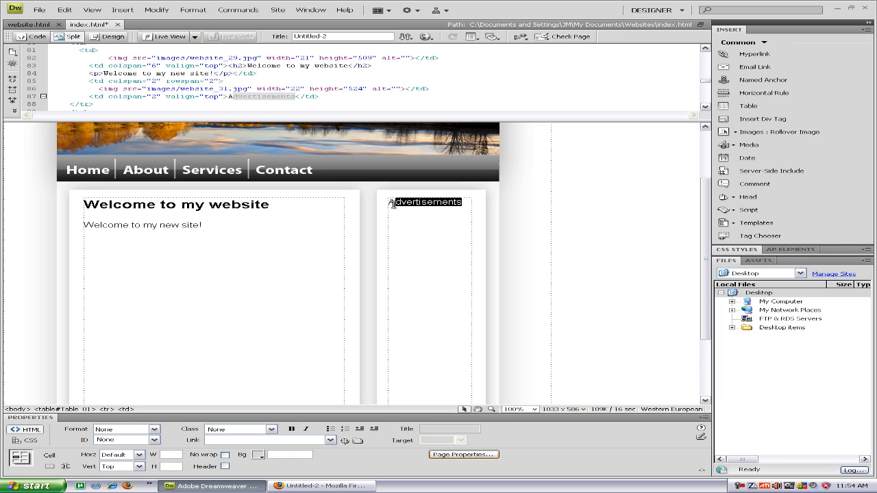
Make the 'Advertisements' label bold and italic, then preview the page in Firefox
{"action": "left_click", "coordinate": [307, 429]}
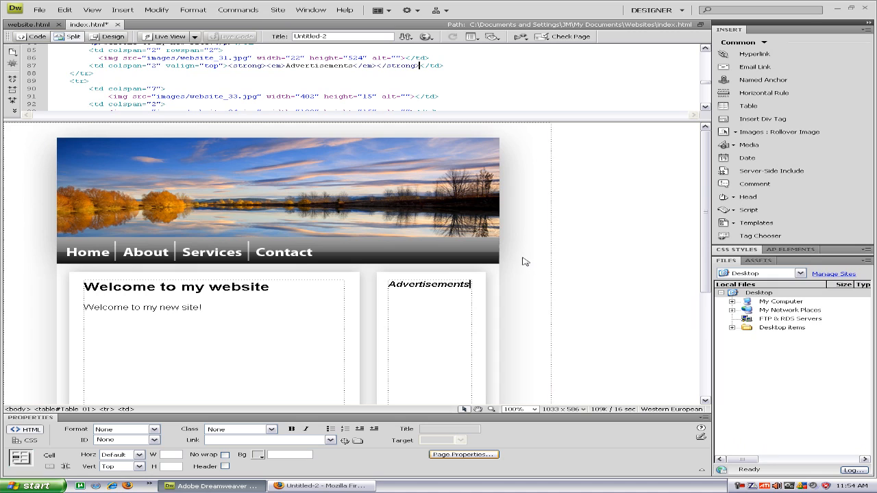
{"action": "mouse_move", "coordinate": [553, 202]}
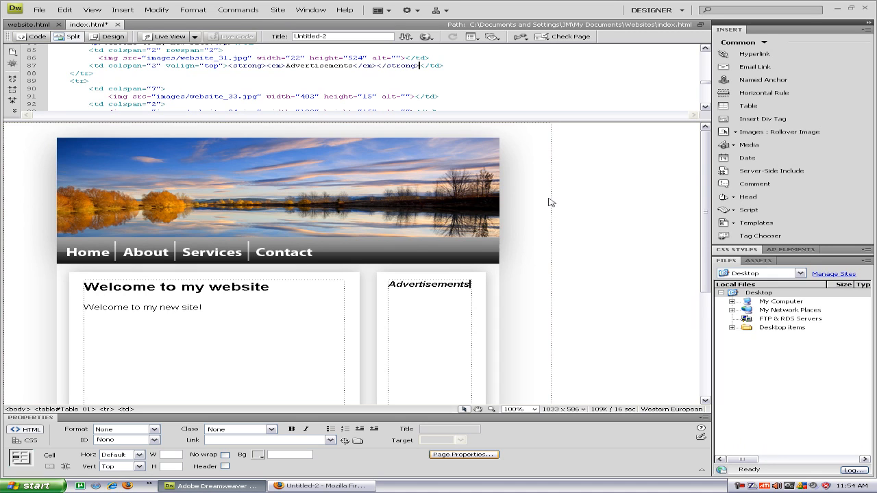
{"action": "left_click", "coordinate": [39, 10]}
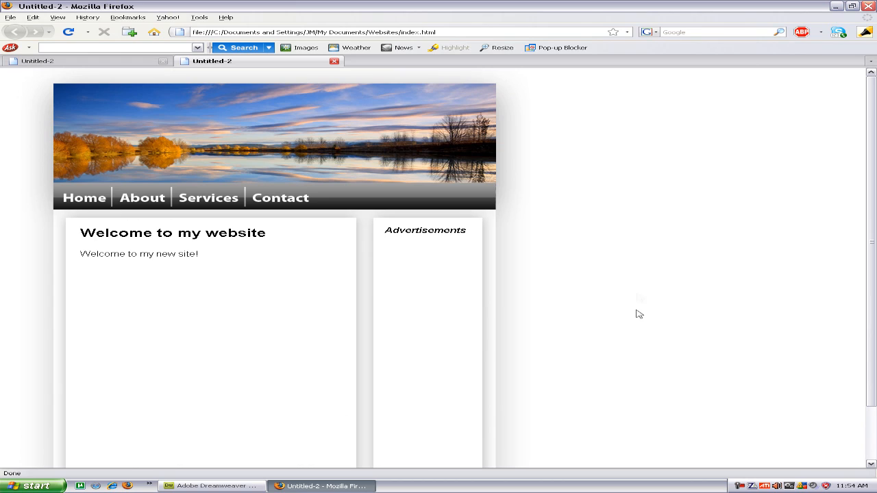
{"action": "mouse_move", "coordinate": [654, 233]}
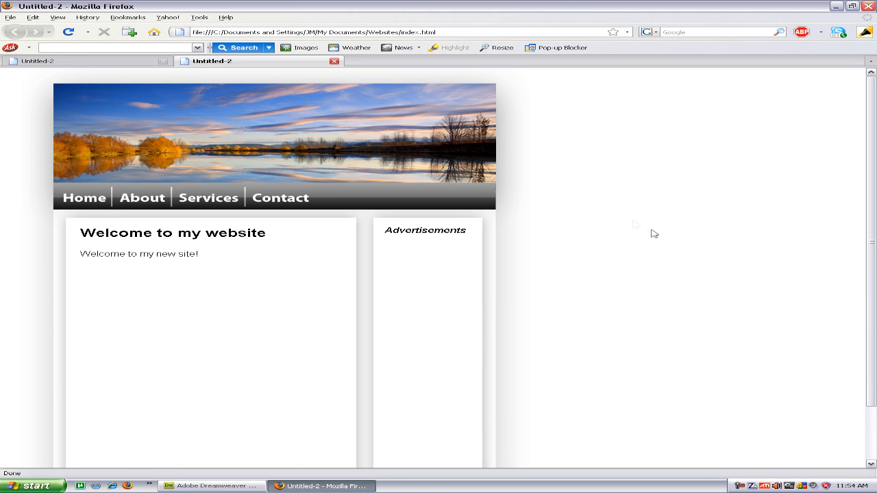
{"action": "mouse_move", "coordinate": [627, 214]}
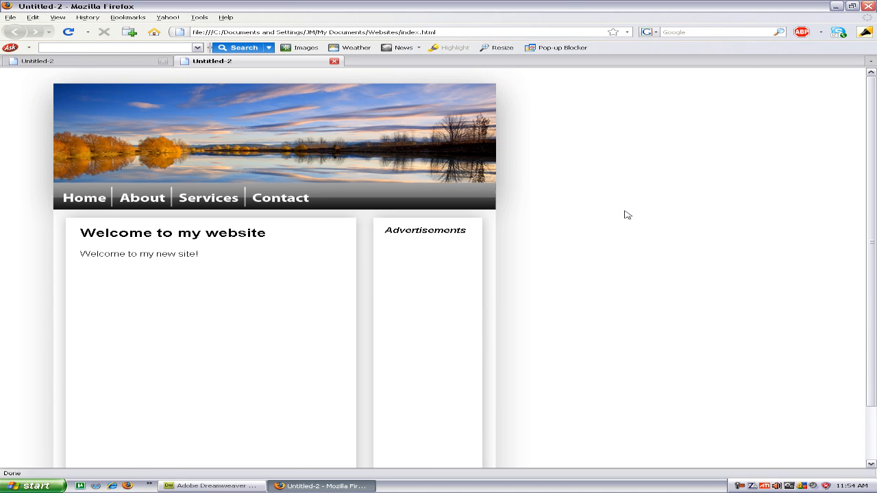
{"action": "mouse_move", "coordinate": [610, 220]}
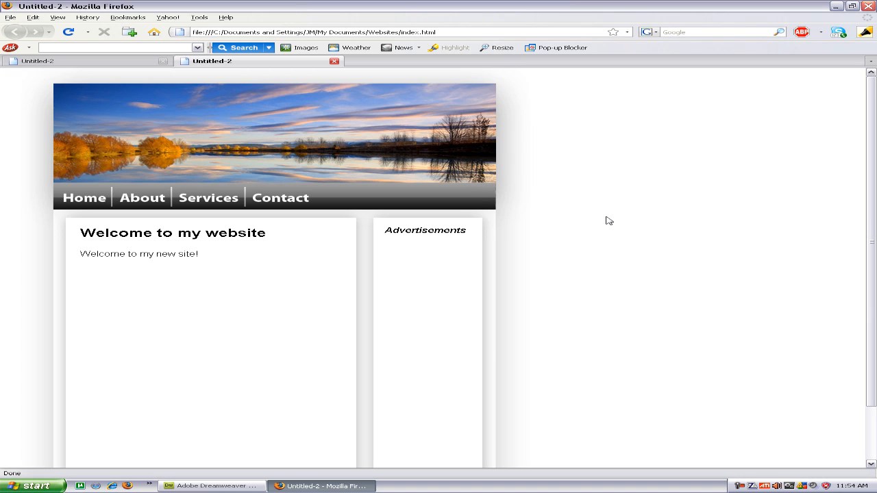